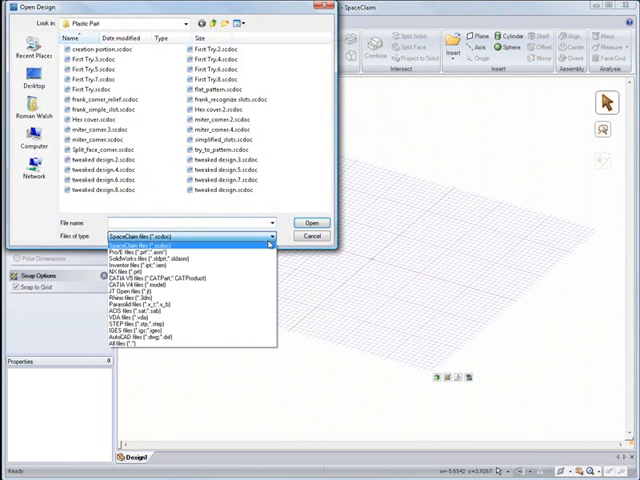
Step: Filter the Plastic Part folder to STEP files and choose Plastic Housing.stp to import
left_click(180, 320)
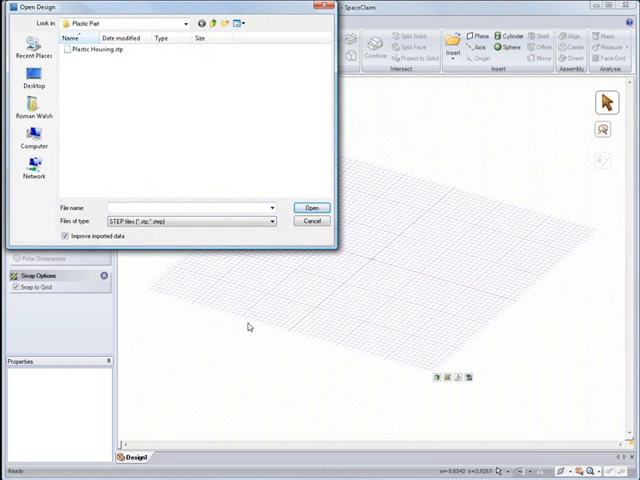
left_click(312, 220)
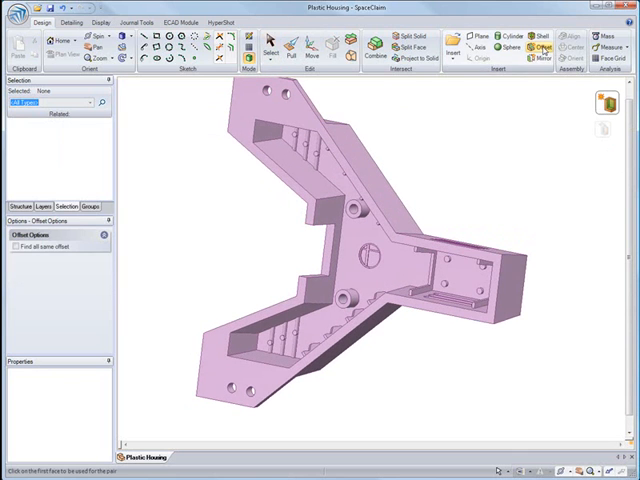
Step: Import the STEP file so the plastic housing appears as a solid in the design window
left_click(12, 244)
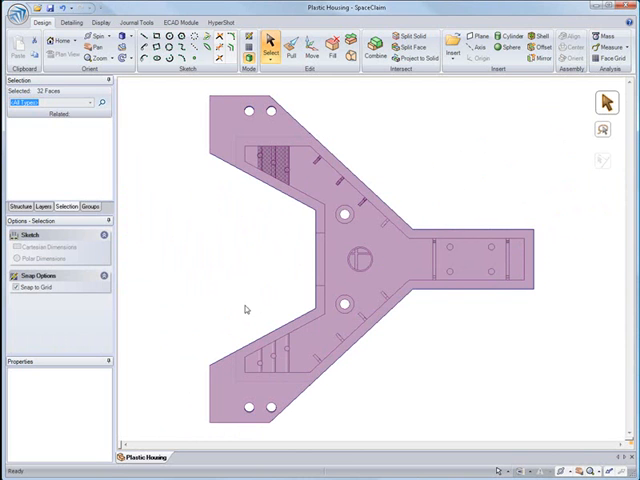
Step: Box-select the housing's flat top faces from above, add one more face, then orbit to 3D
left_click_drag(248, 308, 378, 390)
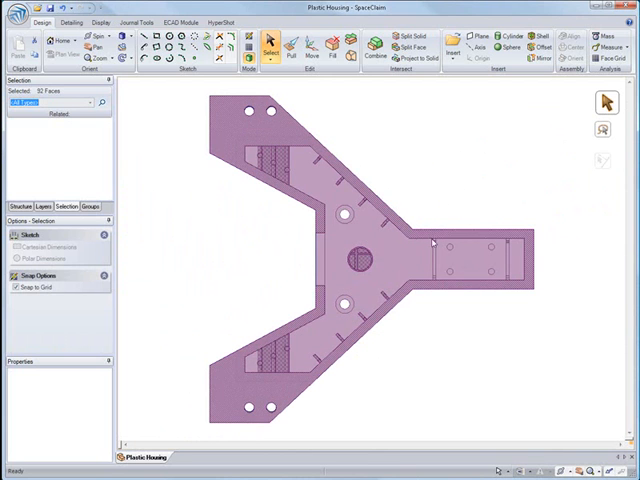
left_click(484, 264)
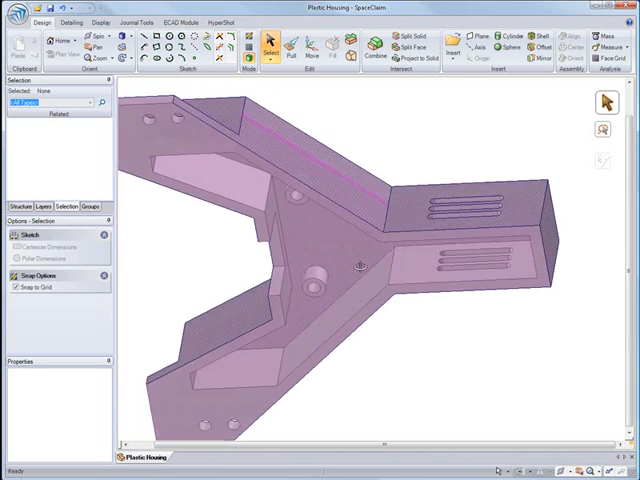
left_click_drag(350, 270, 350, 220)
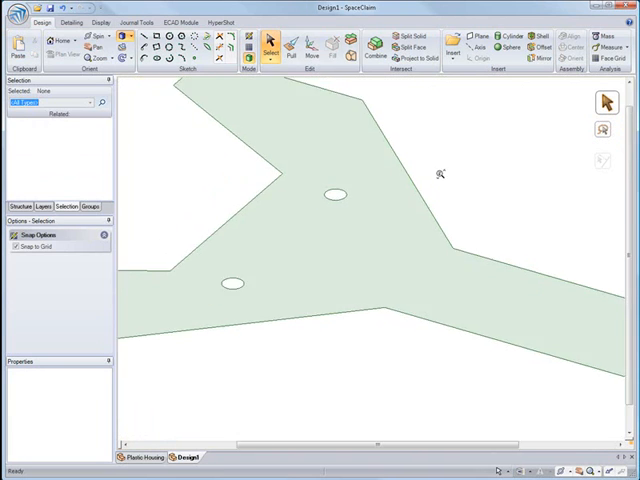
Step: Paste the copied faces into a new design and combine them into one flat surface with two holes
left_click(440, 238)
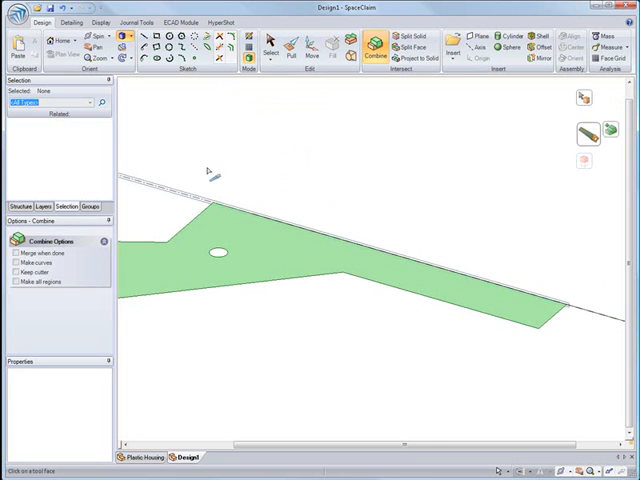
left_click(266, 46)
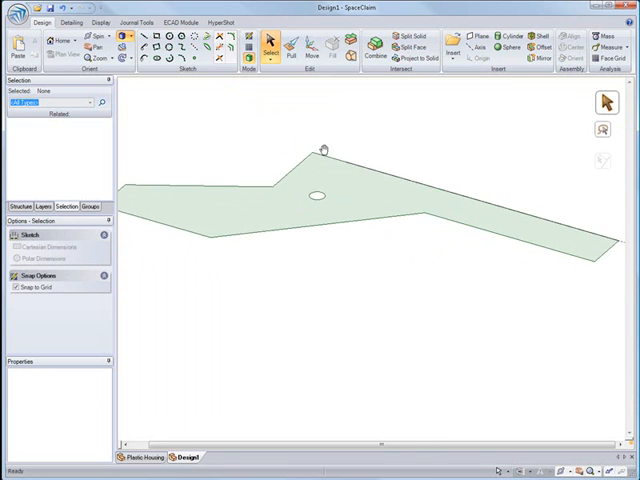
Step: Pull the flat outline into a thin solid plate and bring up the Pull options
left_click(288, 40)
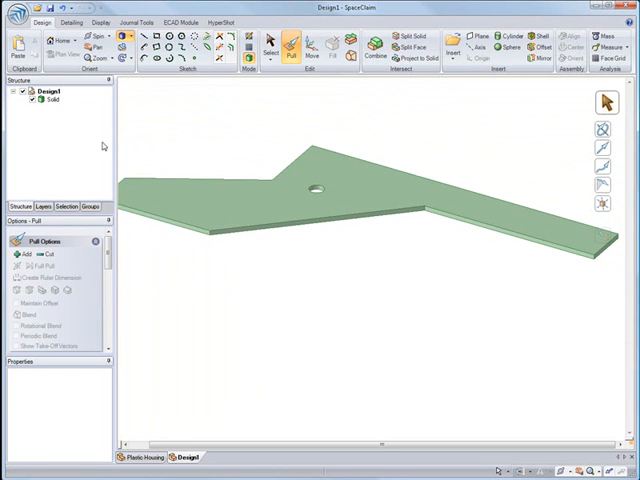
right_click(40, 92)
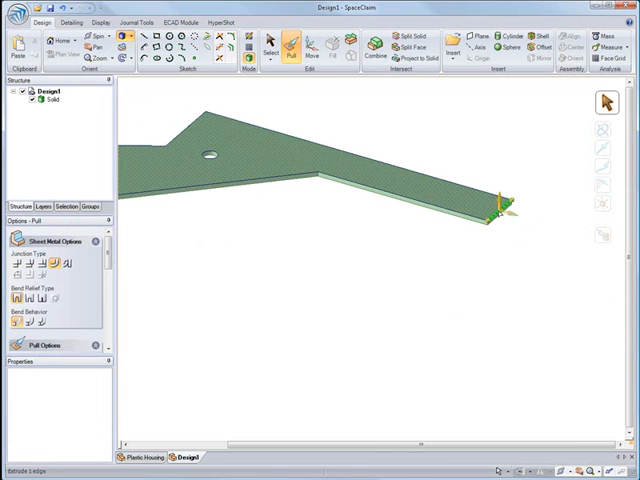
Step: Pull the arm's edge upward to create a sheet-metal wall with a bend
left_click_drag(504, 204, 500, 240)
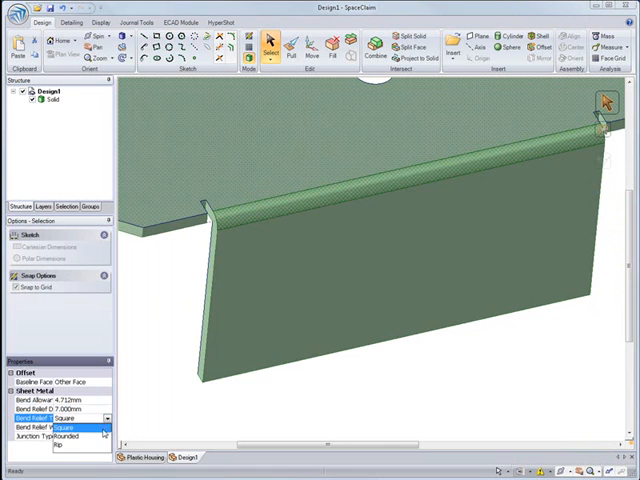
Step: Choose the Bend Relief Type for the wall in the Sheet Metal properties
left_click(76, 436)
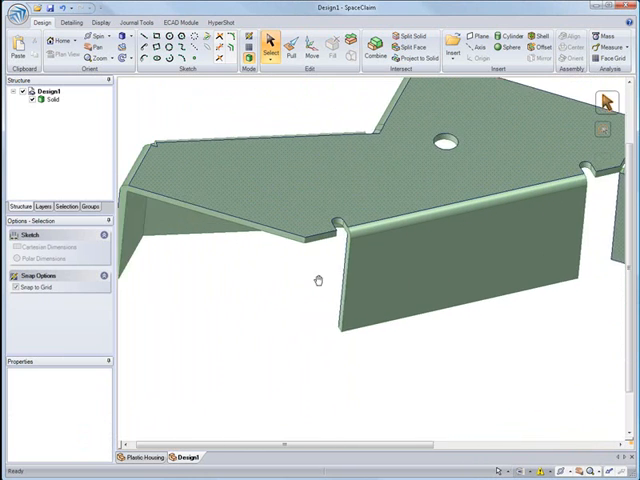
left_click(280, 44)
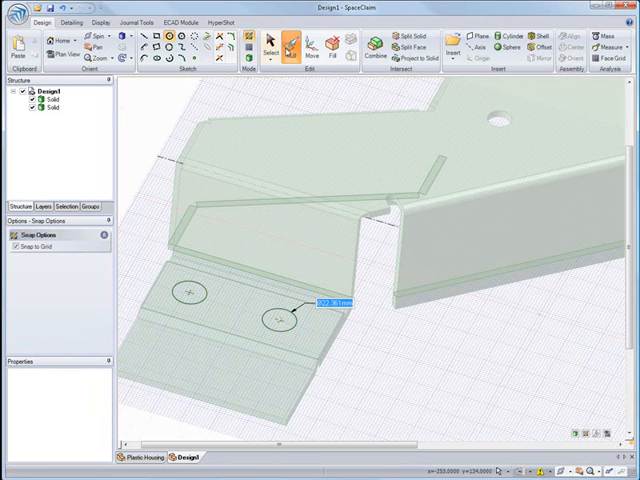
Step: Place a hole circle on the joggled end tab for cutting through
left_click(296, 48)
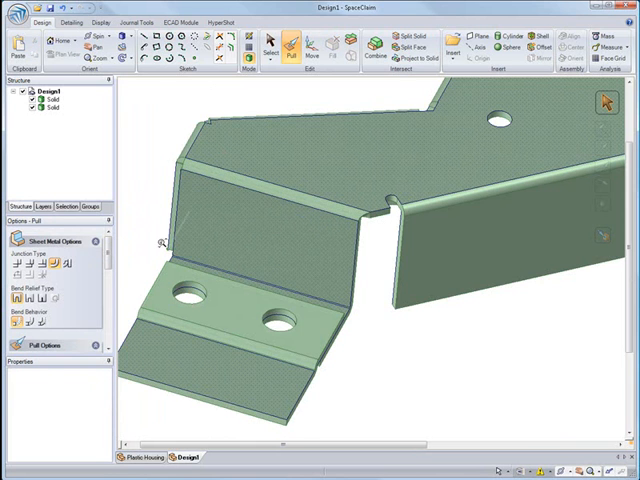
Step: Mirror the bracket across a plane to produce the symmetric part with matching arms
right_click(42, 96)
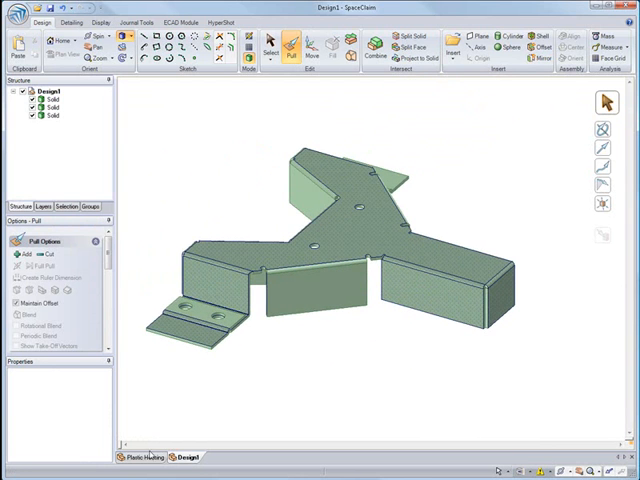
left_click(140, 456)
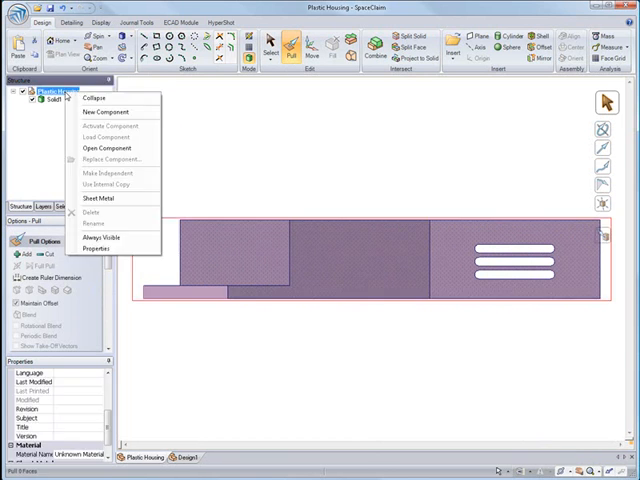
Step: Convert the Plastic Housing component to sheet metal from its Structure context menu
left_click(100, 196)
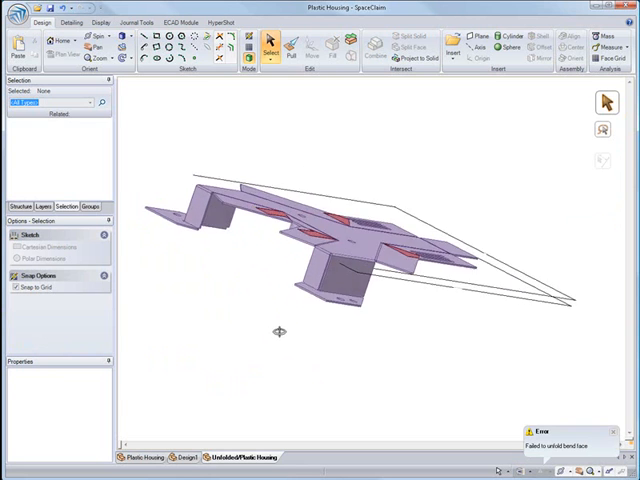
Step: Unfold the housing into a flat pattern in a new Unfolded design
left_click(236, 456)
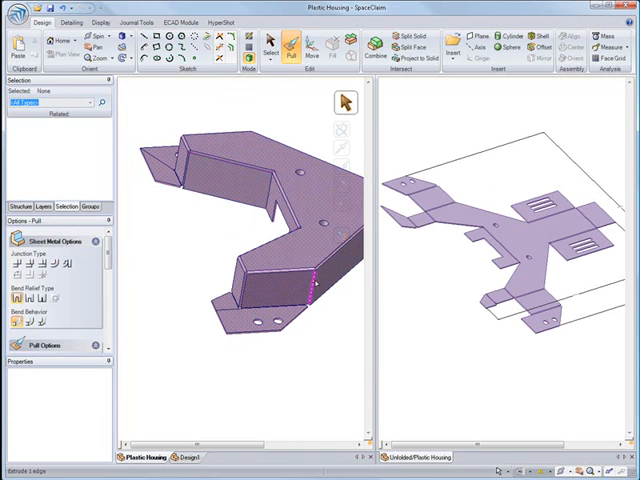
Step: Select an edge of the folded housing to list its bend properties
left_click(230, 180)
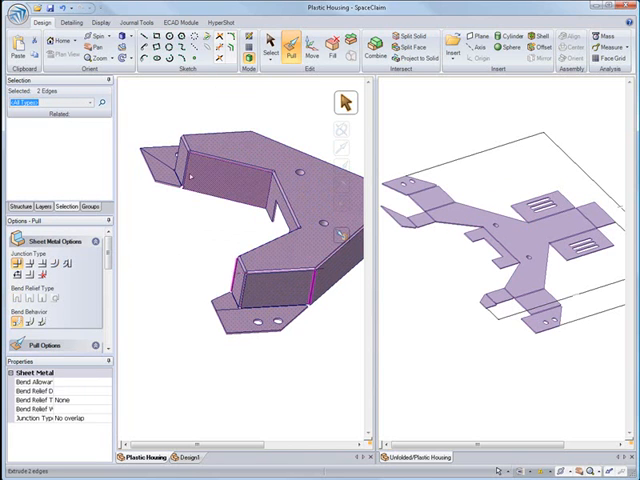